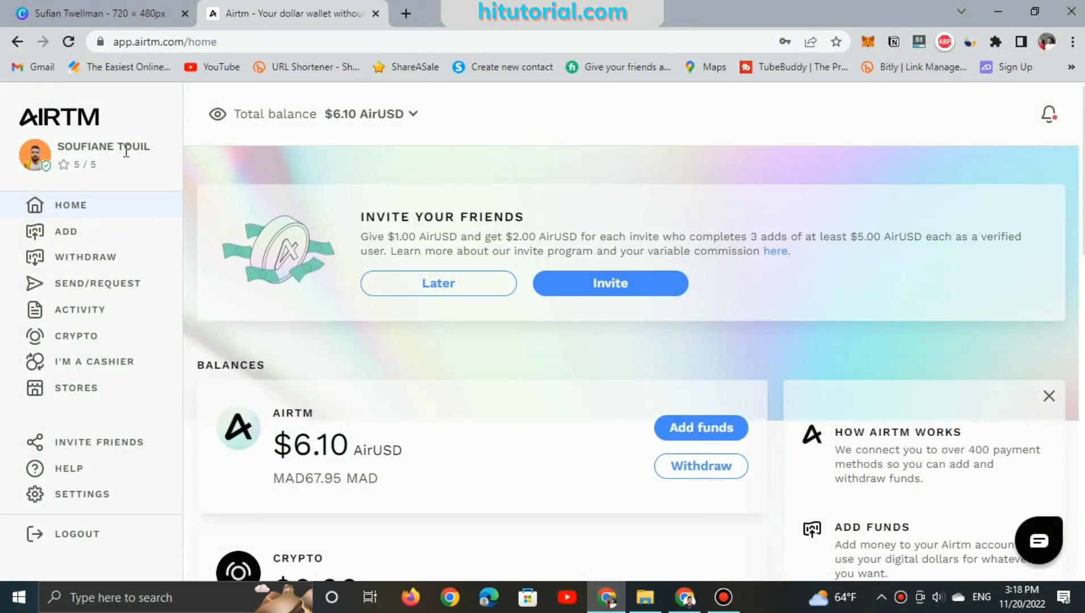
{"action": "mouse_move", "coordinate": [386, 351]}
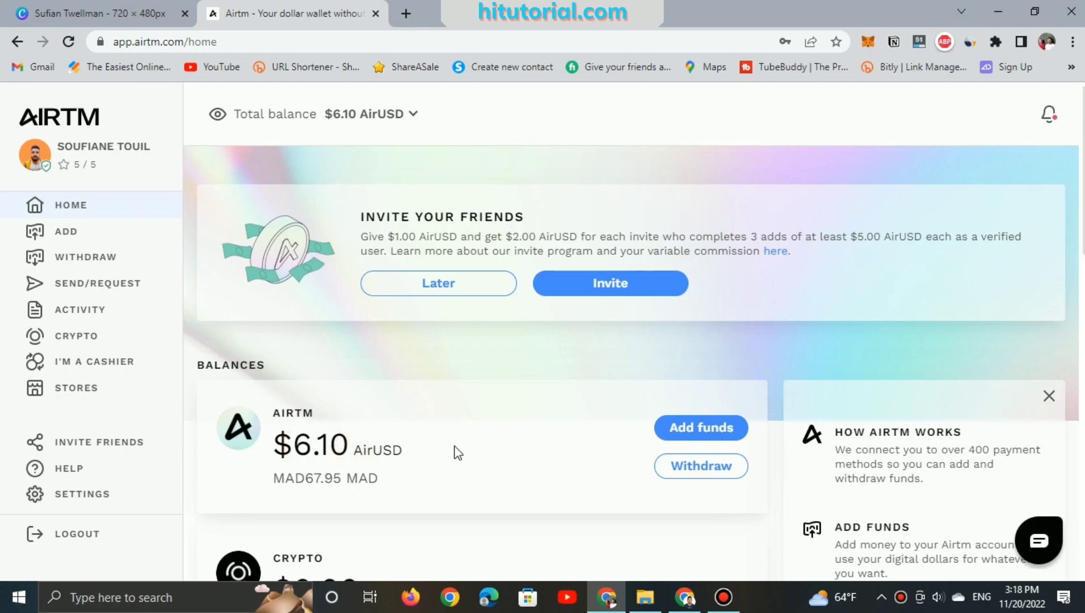
{"action": "mouse_move", "coordinate": [445, 399]}
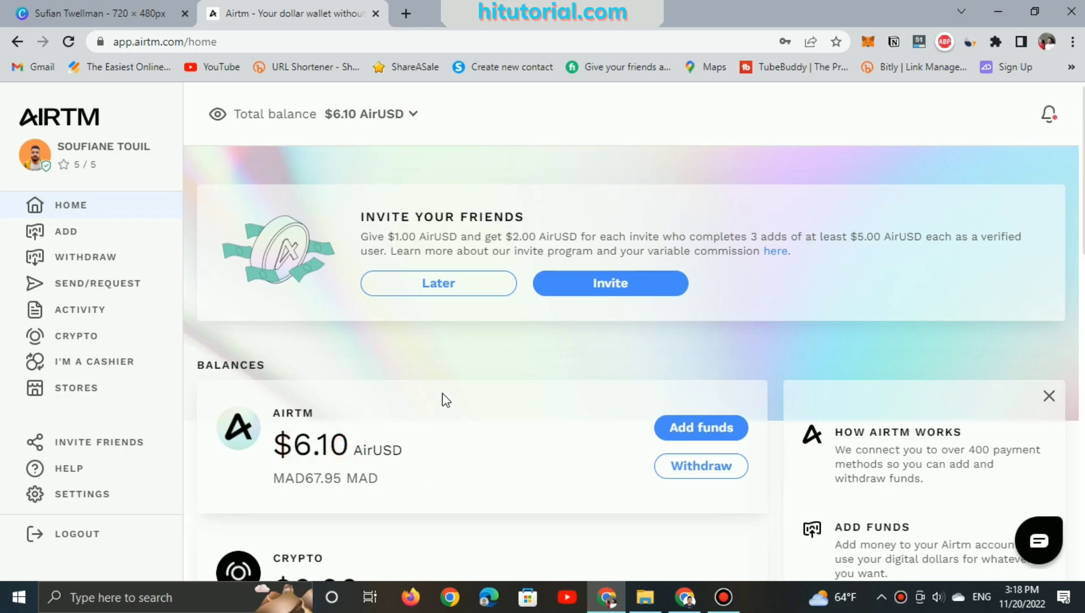
{"action": "mouse_move", "coordinate": [461, 383]}
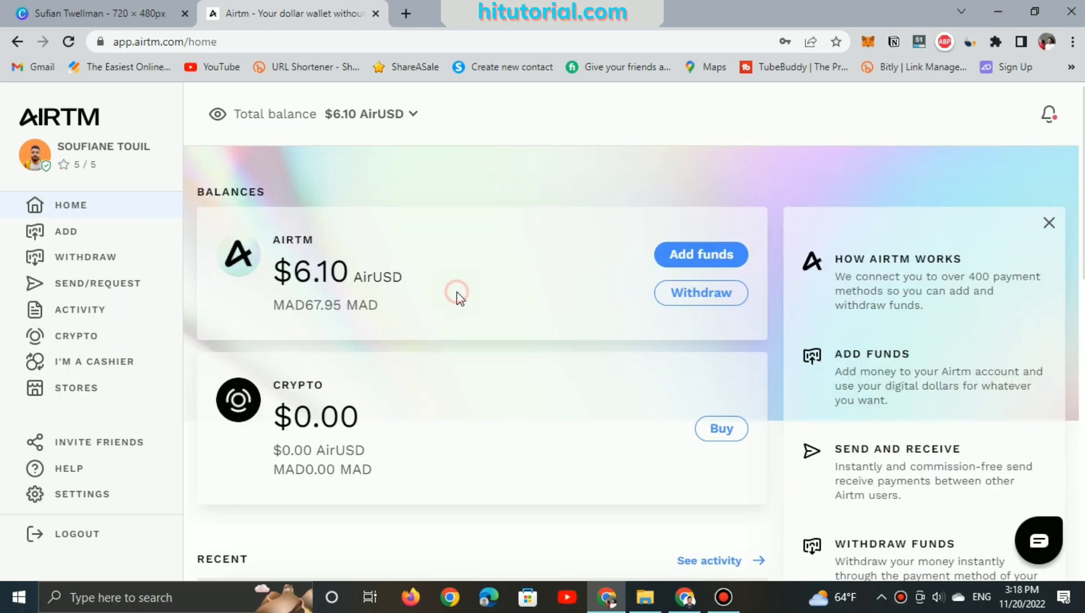
{"action": "mouse_move", "coordinate": [616, 336]}
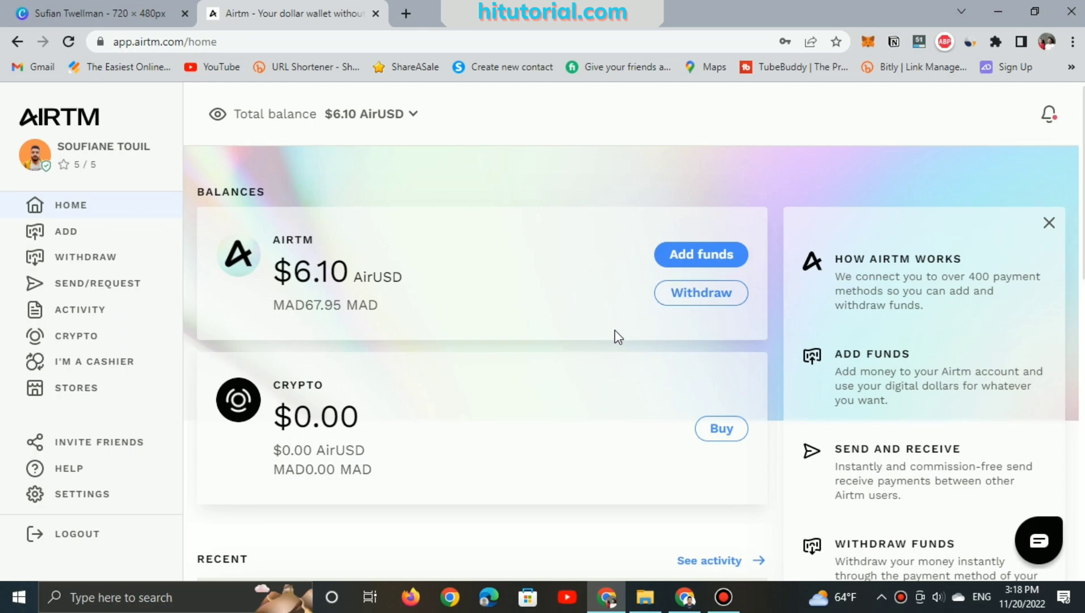
{"action": "mouse_move", "coordinate": [695, 296]}
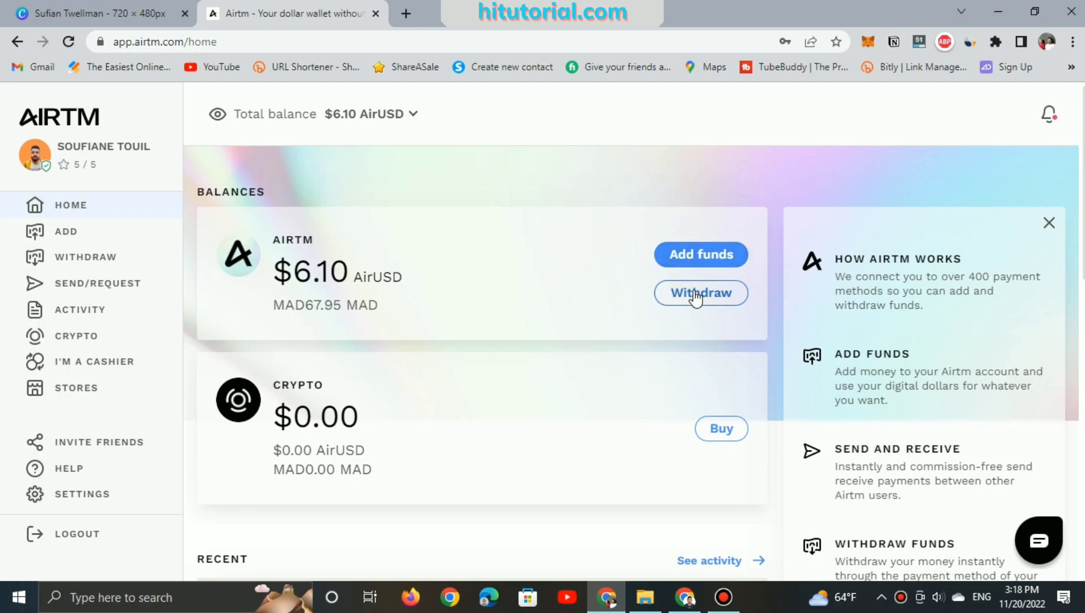
- Begin a withdrawal from the Airtm balance to pick a payment method
{"action": "left_click", "coordinate": [701, 293]}
{"action": "type", "text": "paypal"}
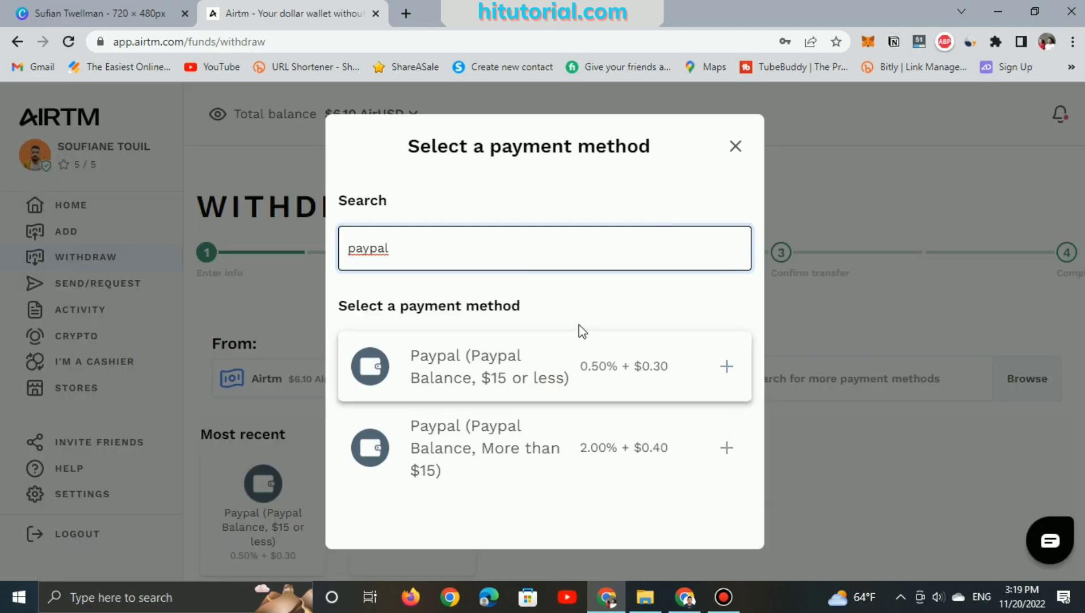
{"action": "mouse_move", "coordinate": [502, 384]}
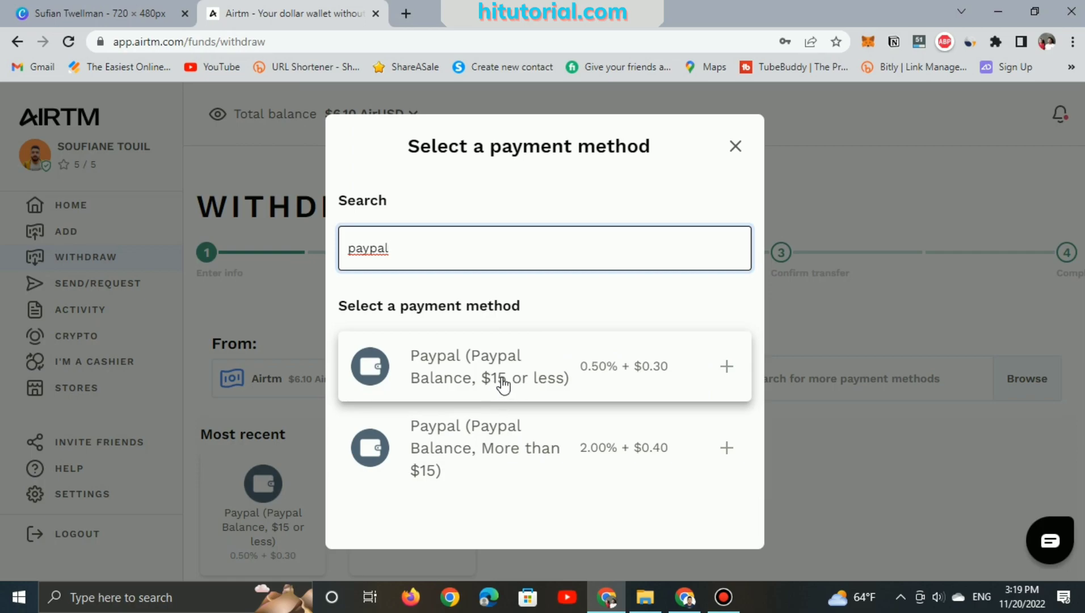
{"action": "mouse_move", "coordinate": [467, 480]}
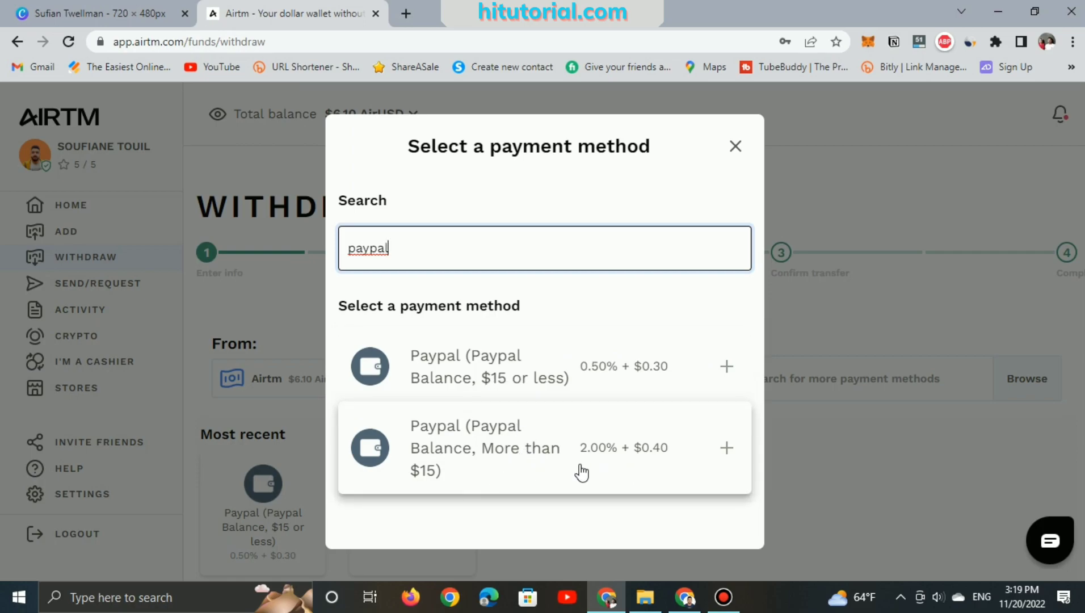
{"action": "mouse_move", "coordinate": [655, 384]}
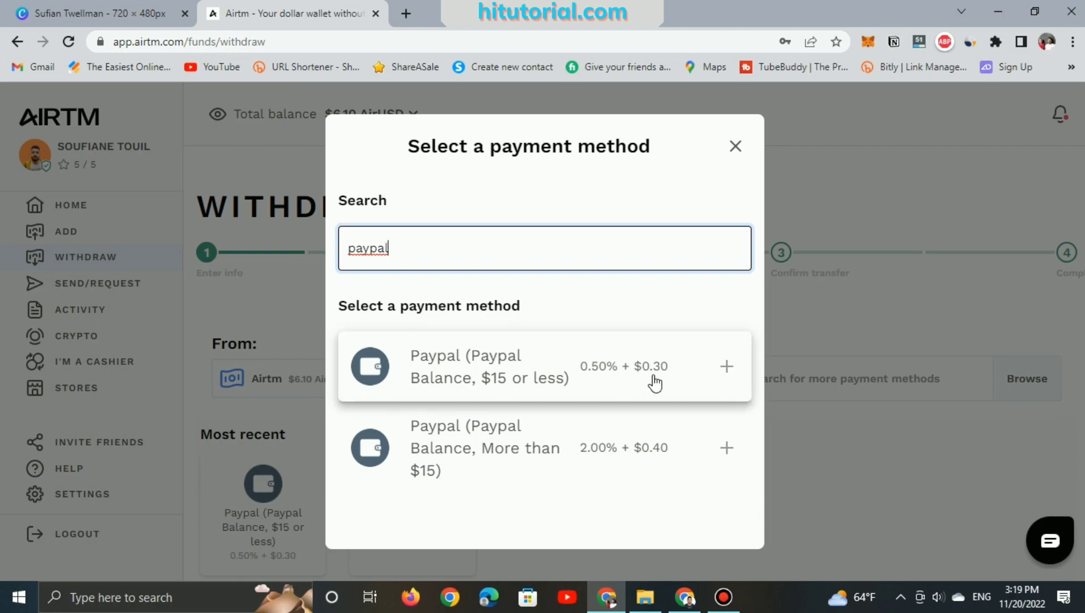
{"action": "mouse_move", "coordinate": [517, 374]}
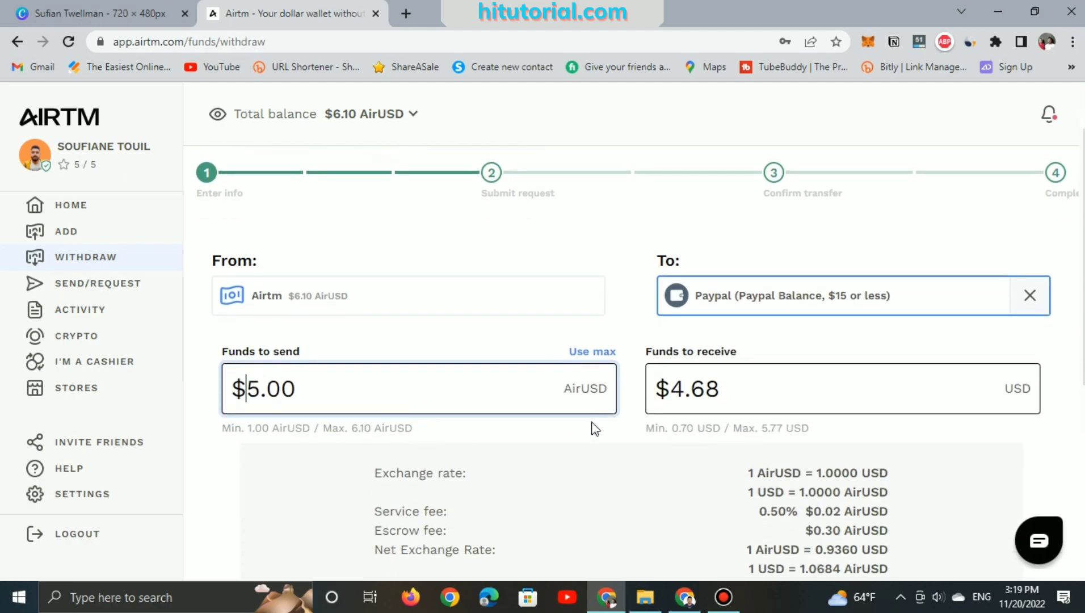
- Choose PayPal Balance ($15 or less) with $5.00 AirUSD to send, yielding $4.68 USD
{"action": "scroll", "scroll_direction": "down", "scroll_amount": 3}
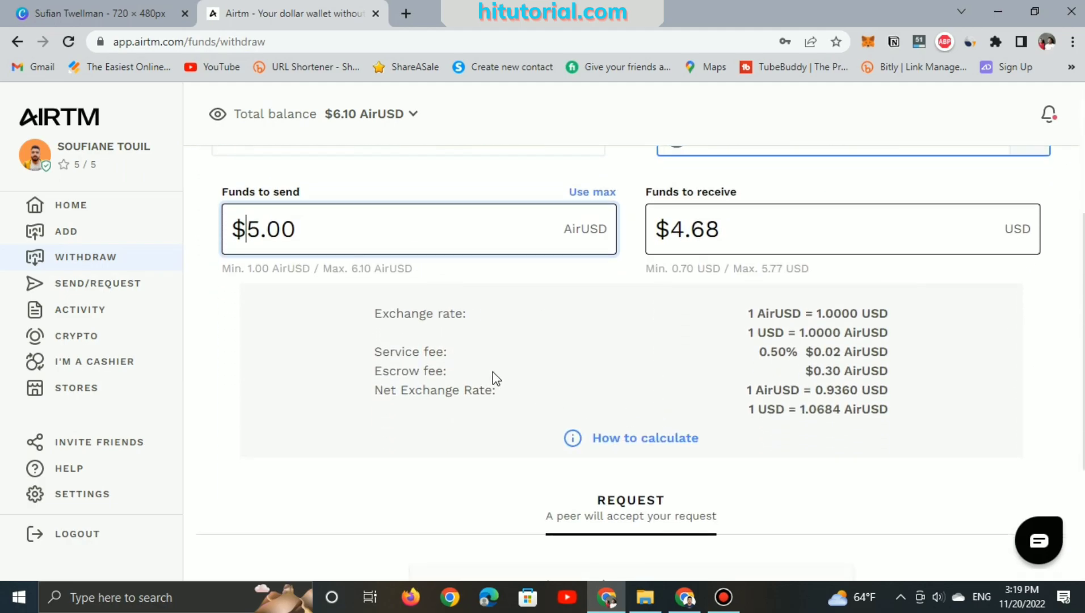
{"action": "mouse_move", "coordinate": [854, 319]}
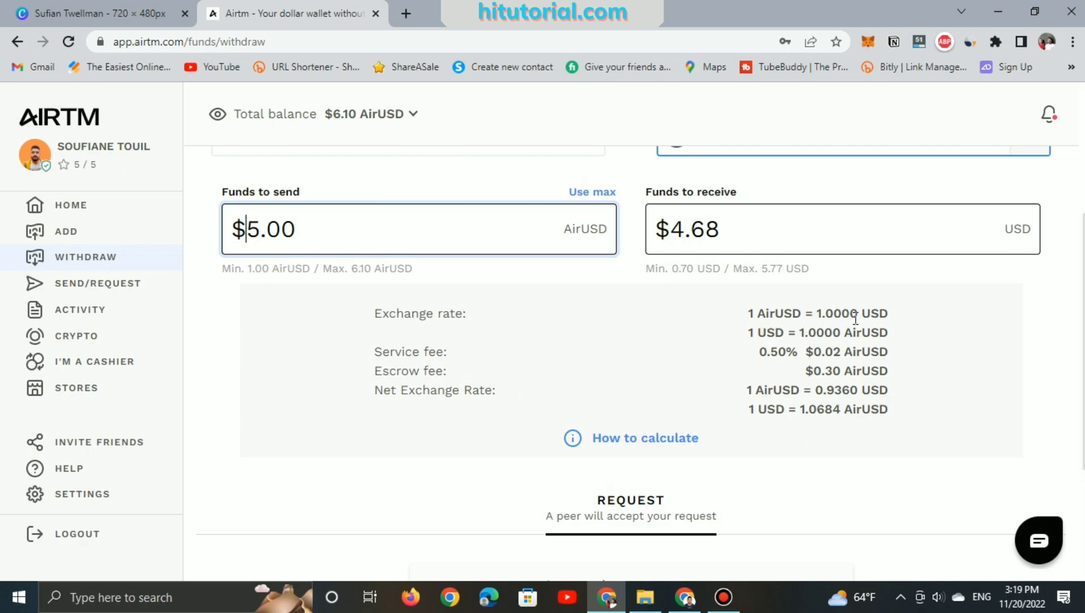
{"action": "mouse_move", "coordinate": [869, 332]}
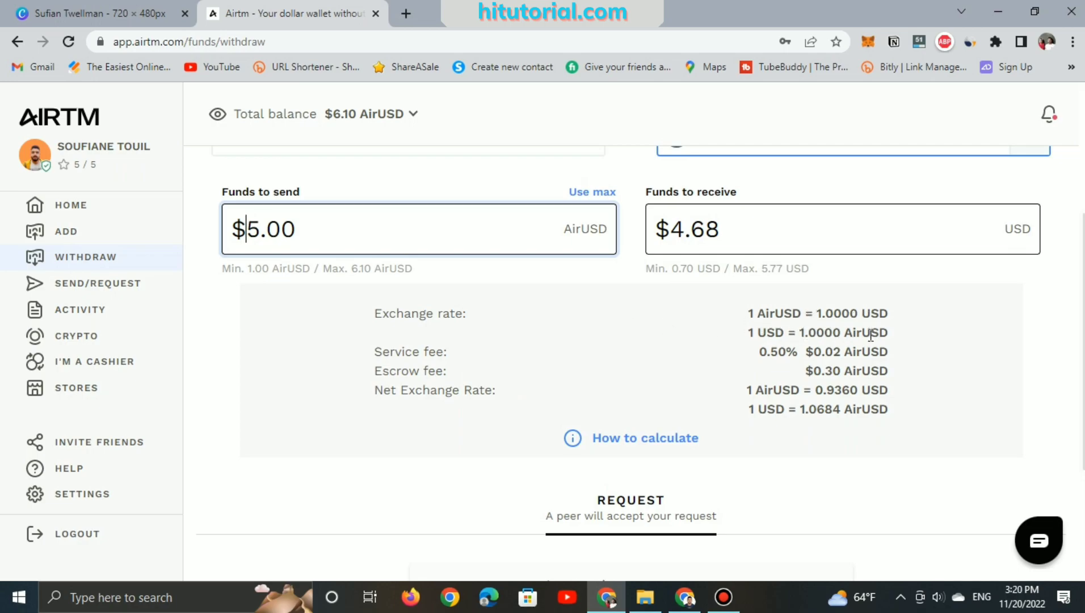
{"action": "mouse_move", "coordinate": [789, 332]}
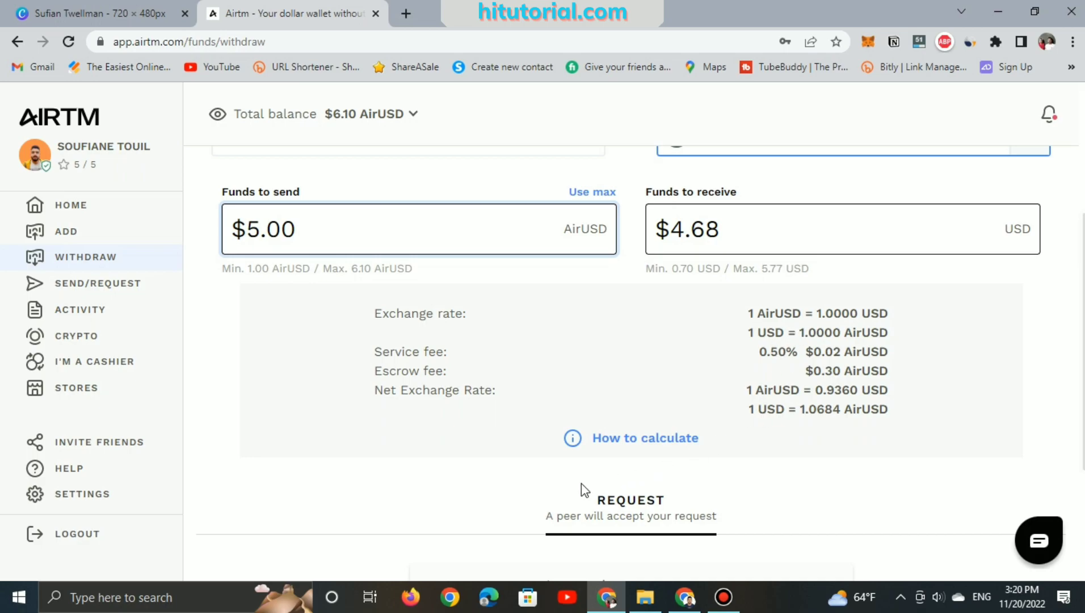
{"action": "mouse_move", "coordinate": [630, 504]}
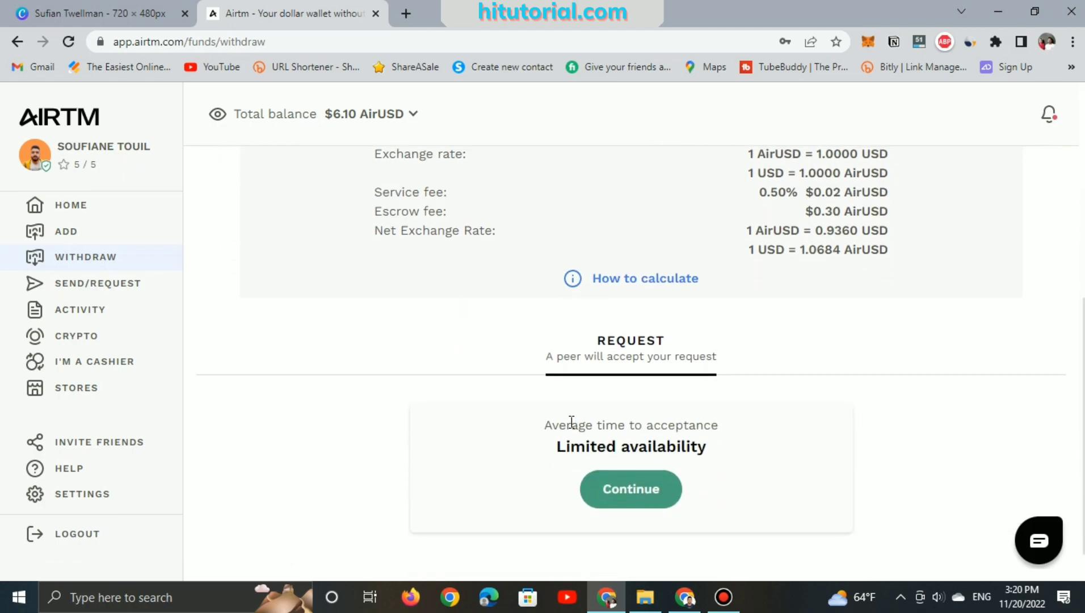
{"action": "scroll", "scroll_direction": "down", "scroll_amount": 3}
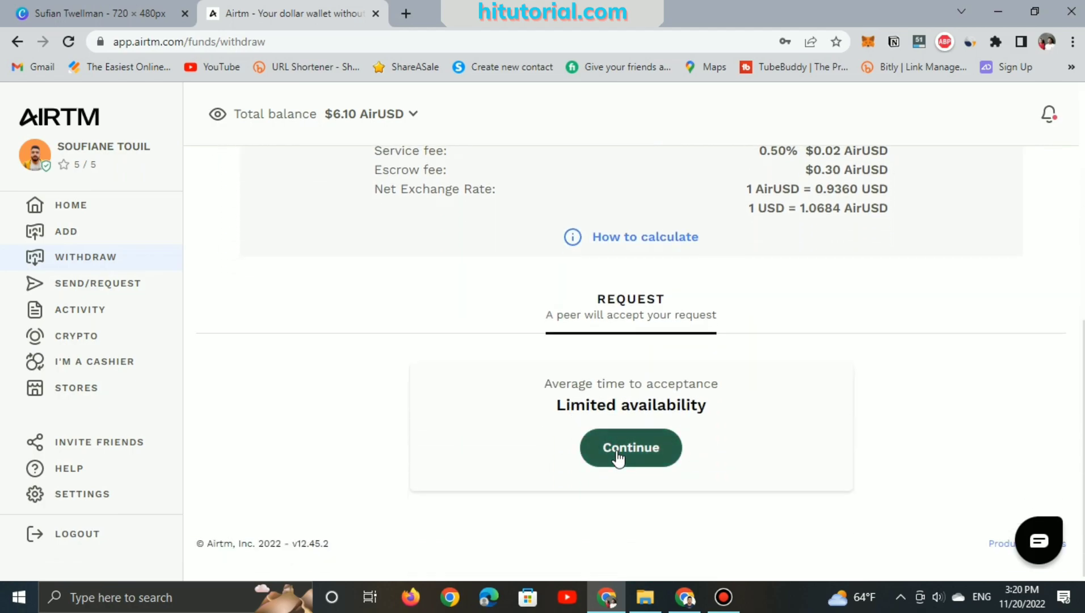
- Continue with Yes kept for an account in my name and submit the withdrawal request
{"action": "left_click", "coordinate": [631, 447]}
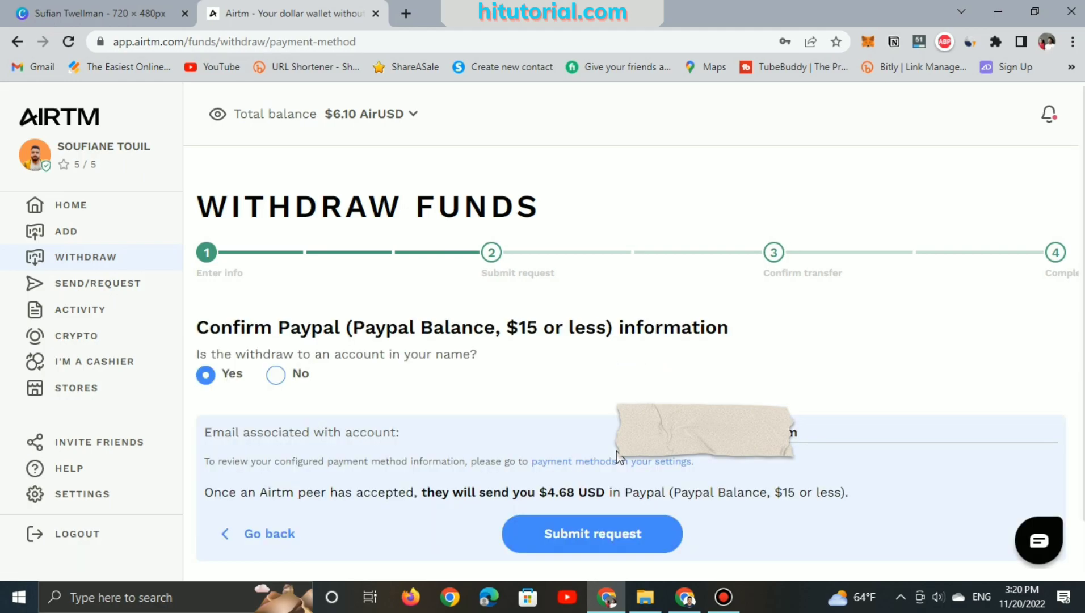
{"action": "mouse_move", "coordinate": [477, 361]}
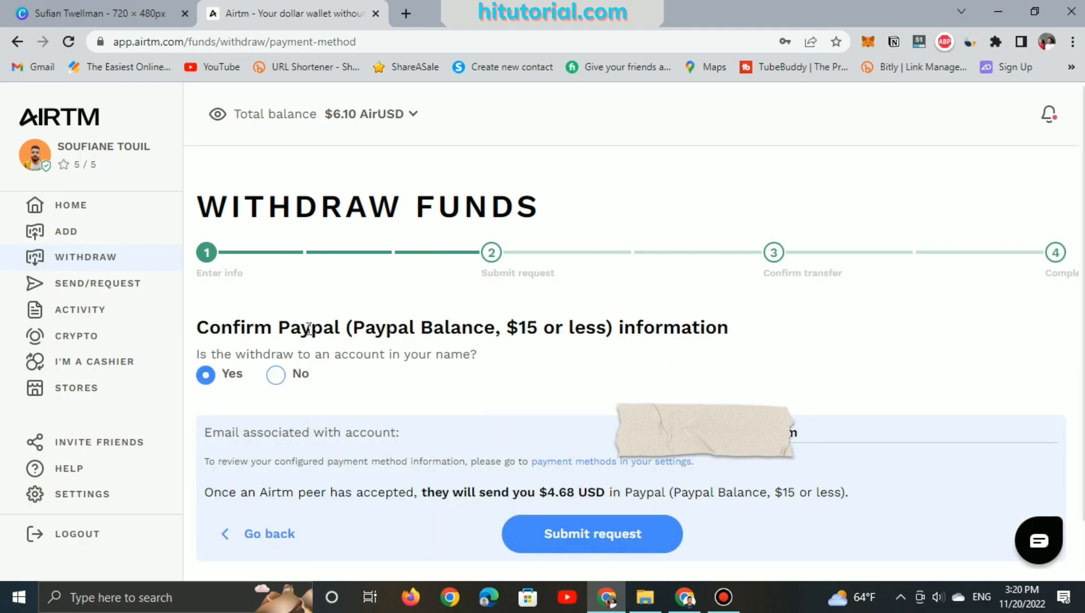
{"action": "mouse_move", "coordinate": [563, 333]}
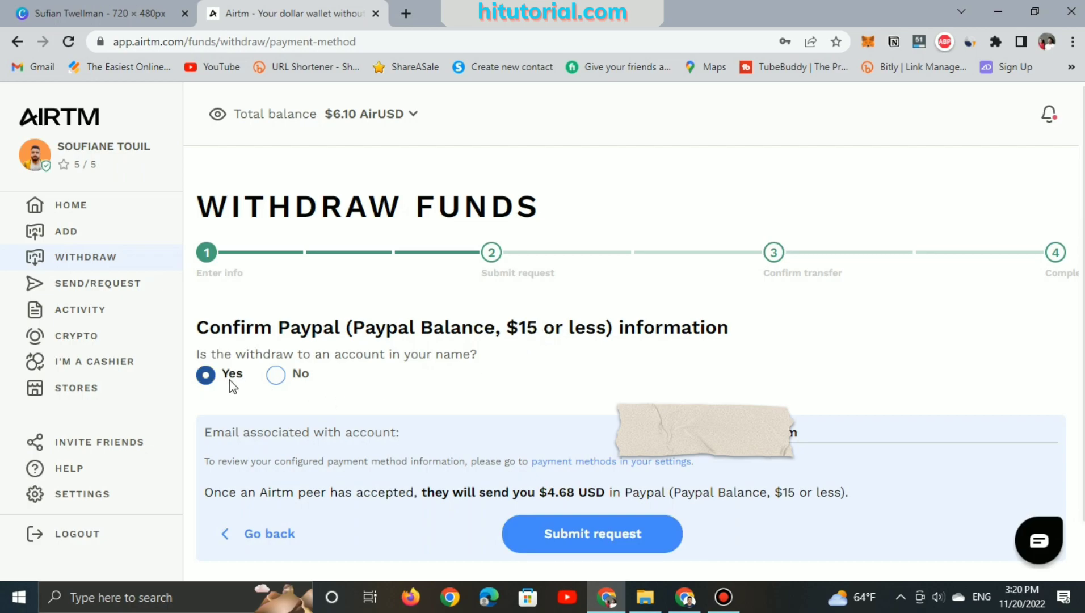
{"action": "scroll", "scroll_direction": "down", "scroll_amount": 3}
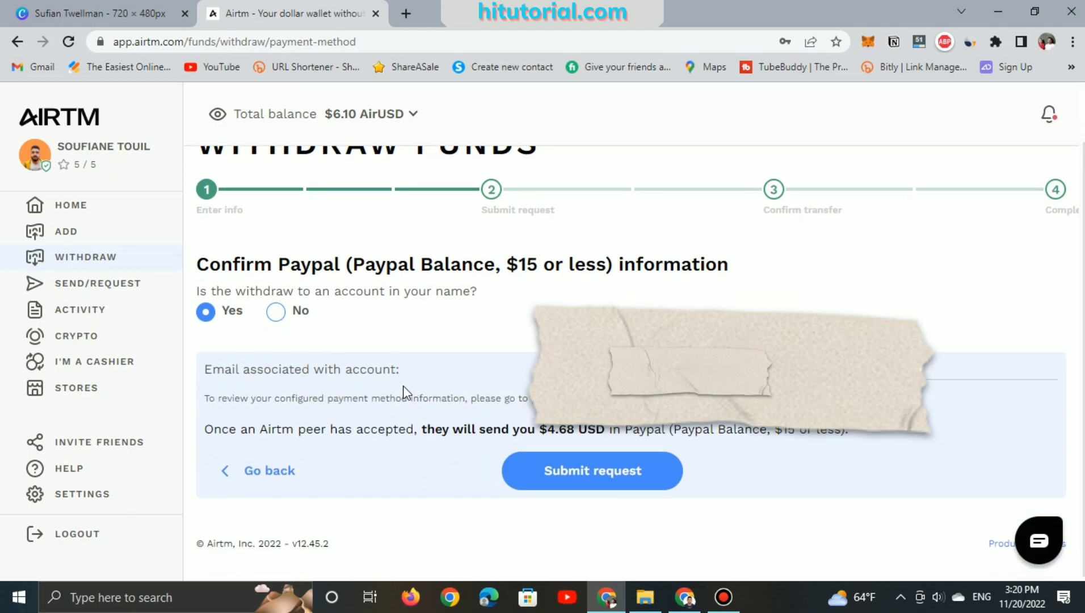
{"action": "left_click", "coordinate": [592, 470]}
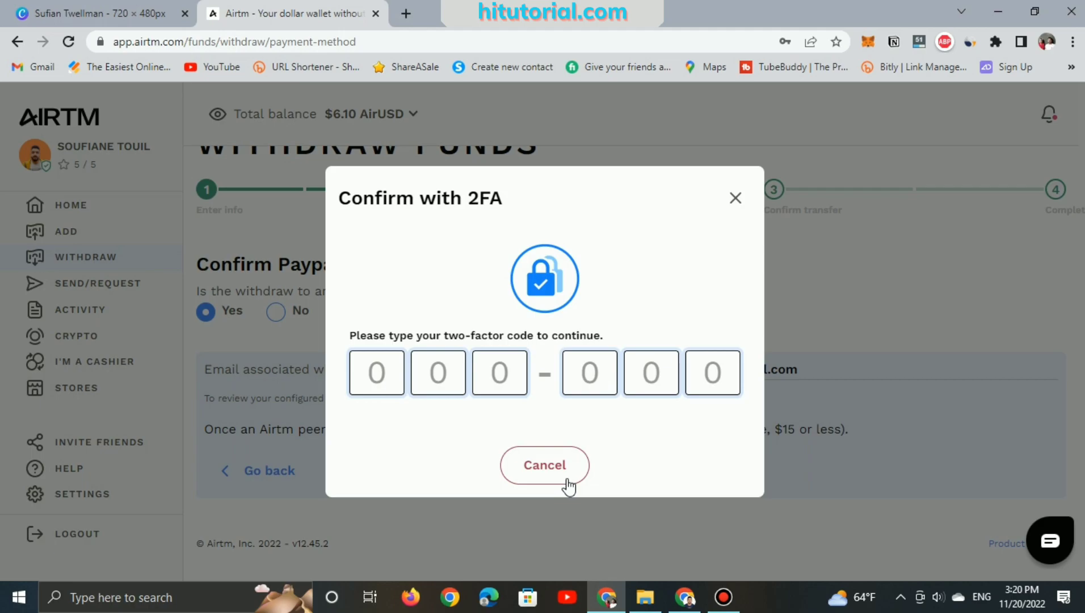
- Complete 2FA so the $5 withdrawal is requested and awaiting a peer, balance $1.10
{"action": "left_click", "coordinate": [545, 465]}
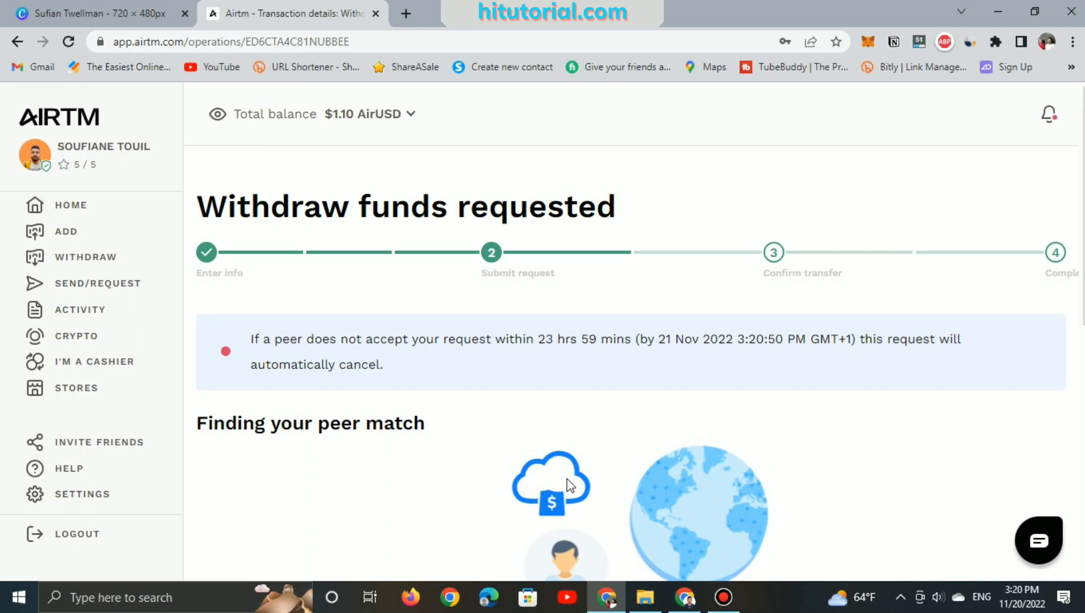
{"action": "mouse_move", "coordinate": [366, 382]}
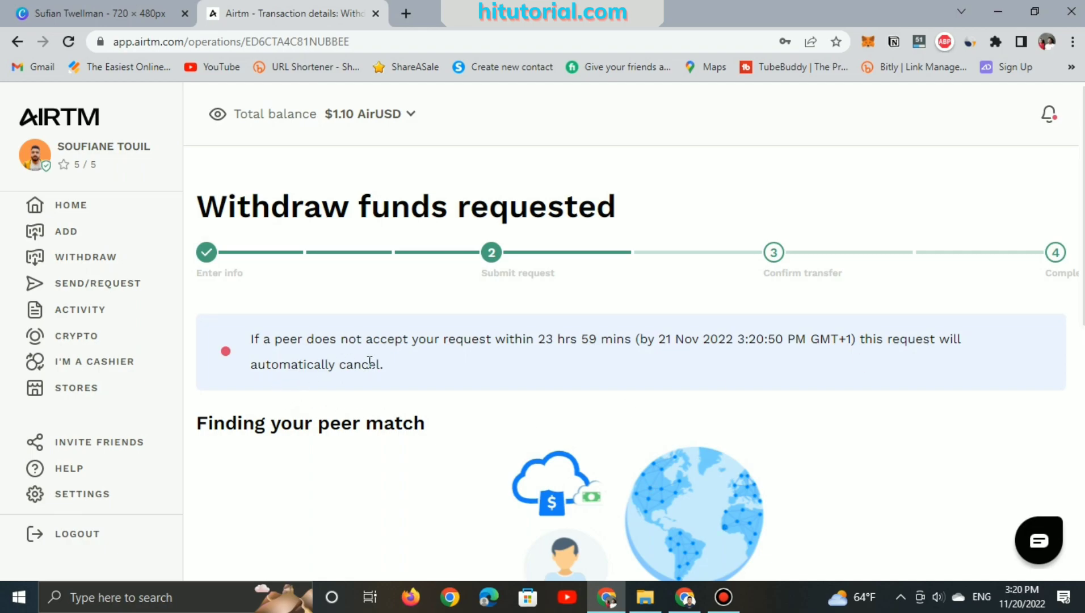
{"action": "scroll", "scroll_direction": "down", "scroll_amount": 3}
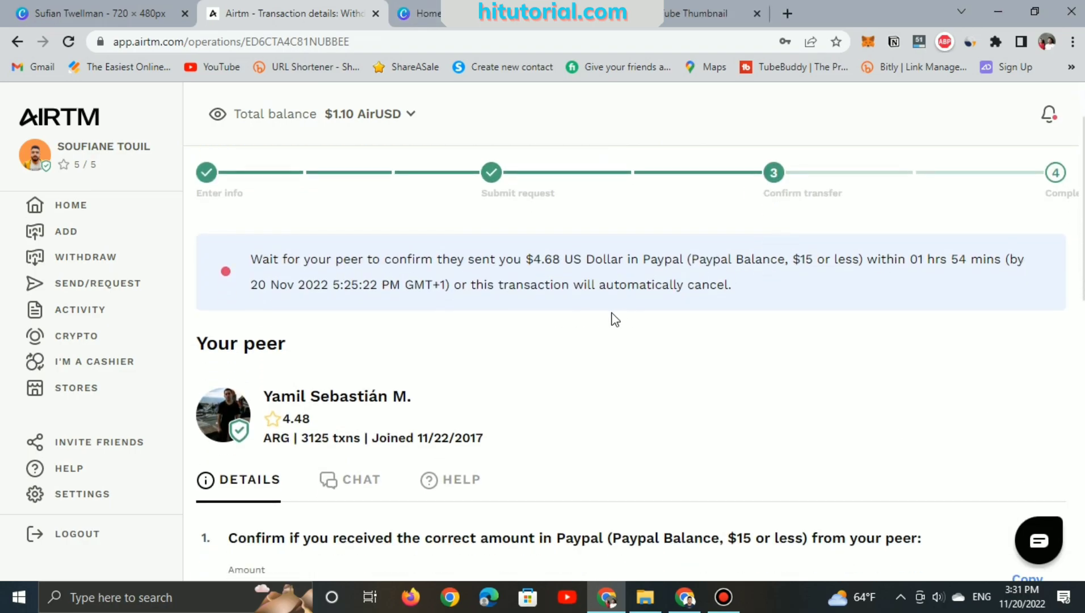
{"action": "scroll", "scroll_direction": "down", "scroll_amount": 3}
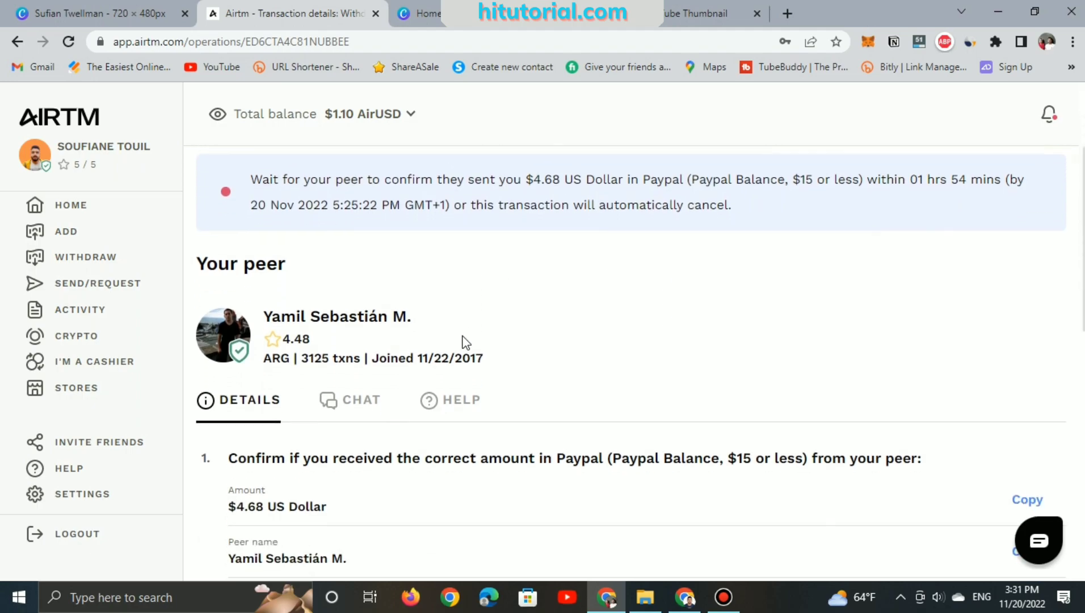
{"action": "mouse_move", "coordinate": [308, 358]}
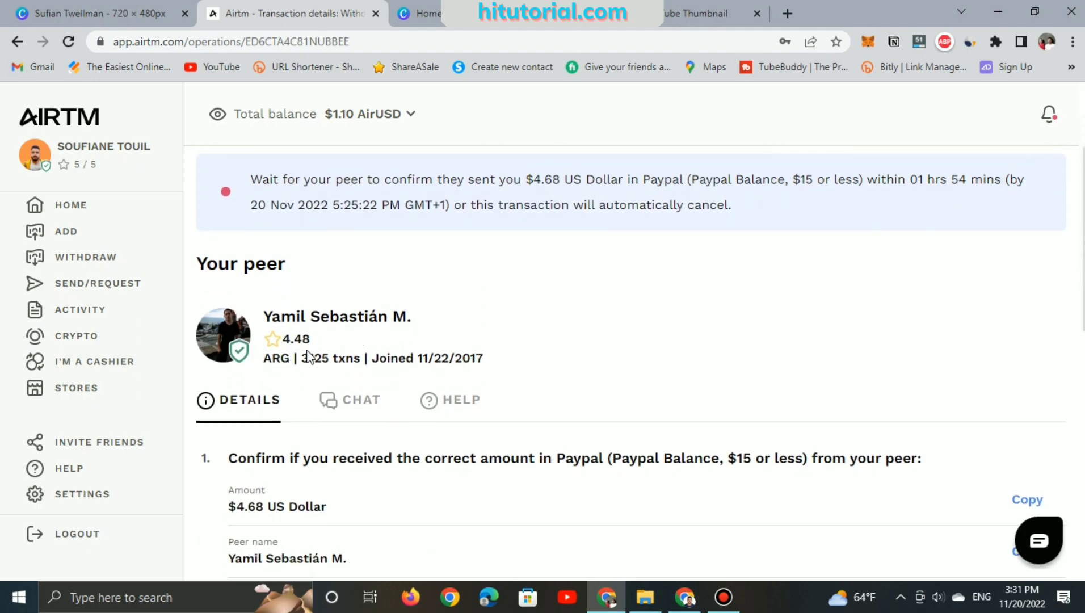
{"action": "scroll", "scroll_direction": "down", "scroll_amount": 3}
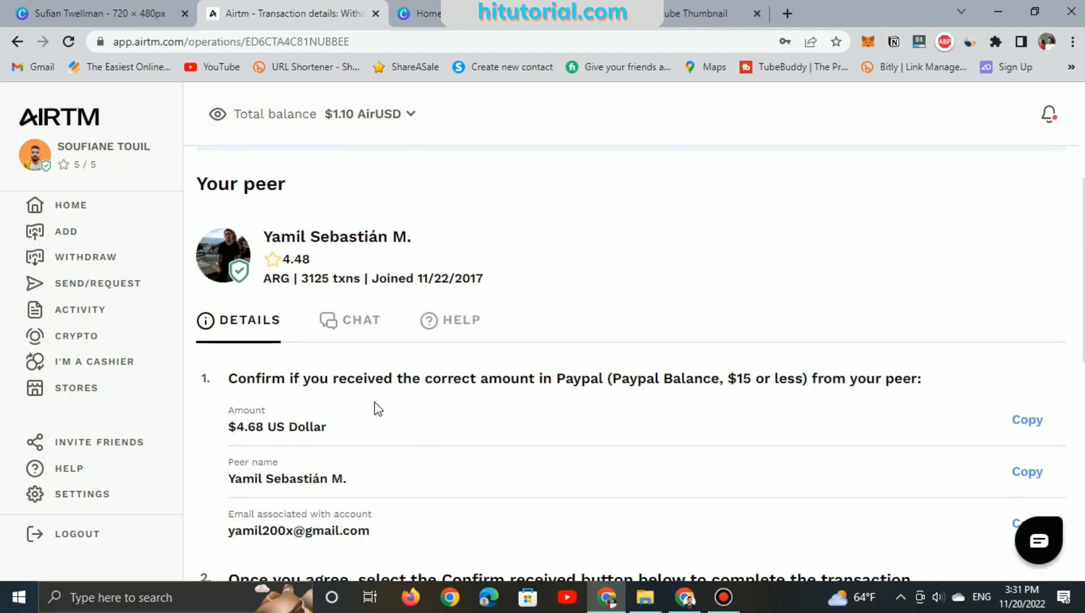
{"action": "scroll", "scroll_direction": "down", "scroll_amount": 3}
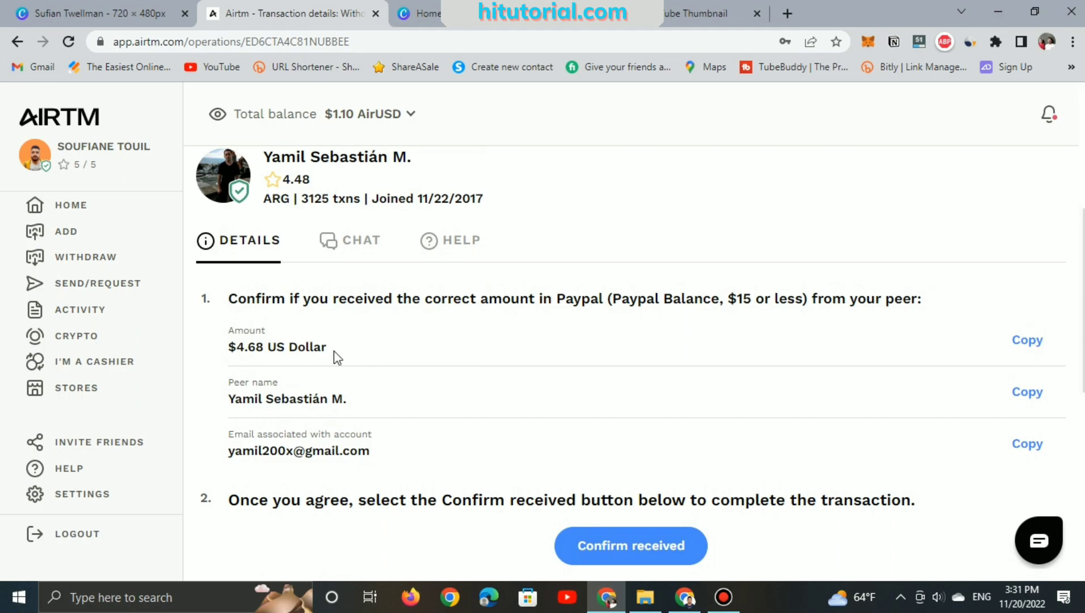
- Message the peer in chat: "I'm online. you just send the amount to confirm it"
{"action": "left_click", "coordinate": [359, 239]}
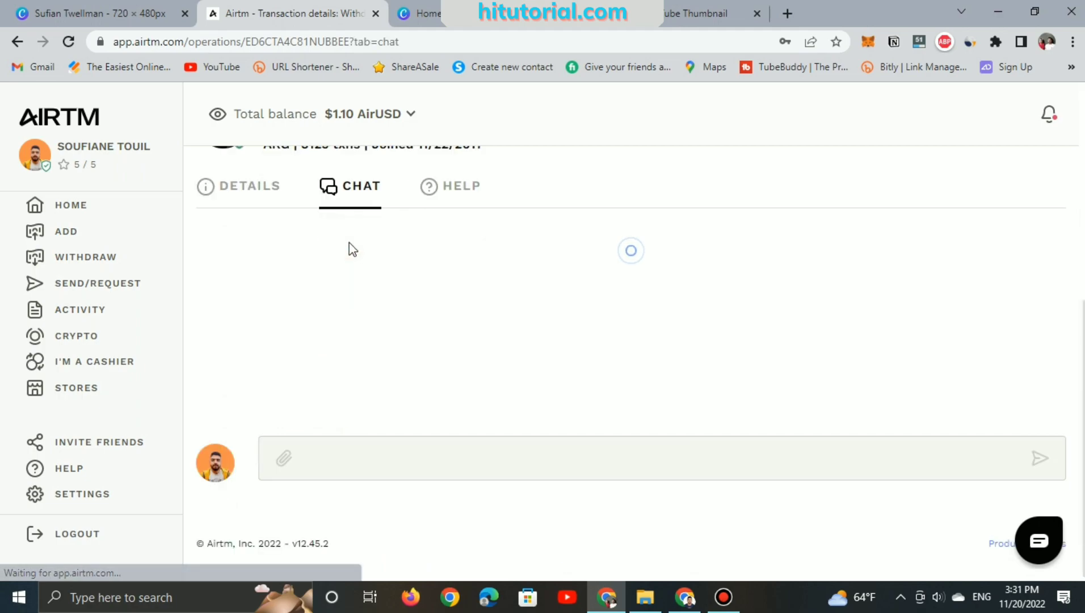
{"action": "type", "text": "You just send the amount to confirm it"}
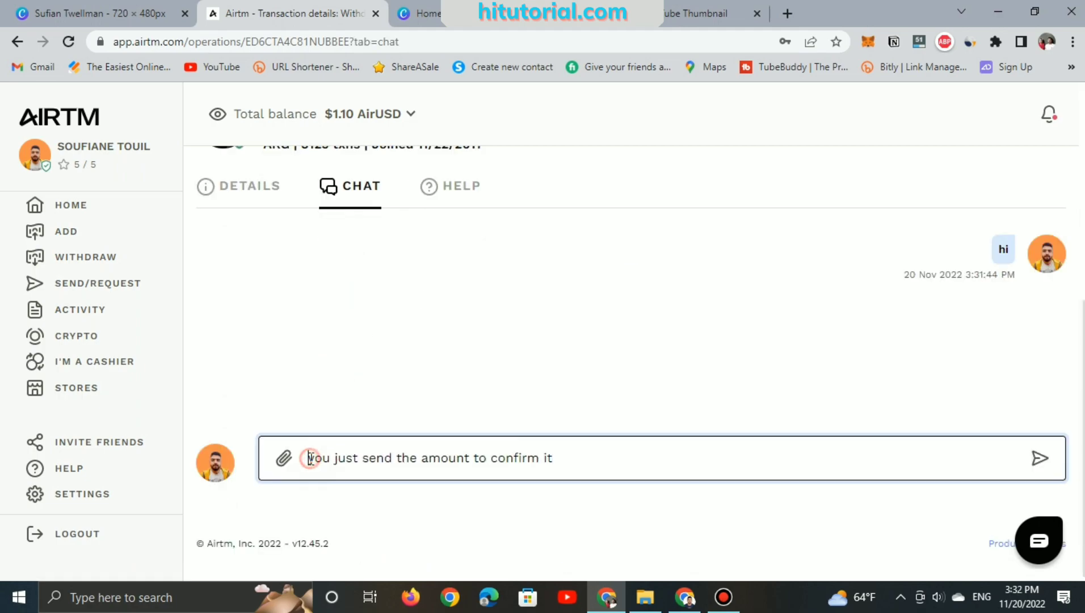
{"action": "type", "text": "I'my"}
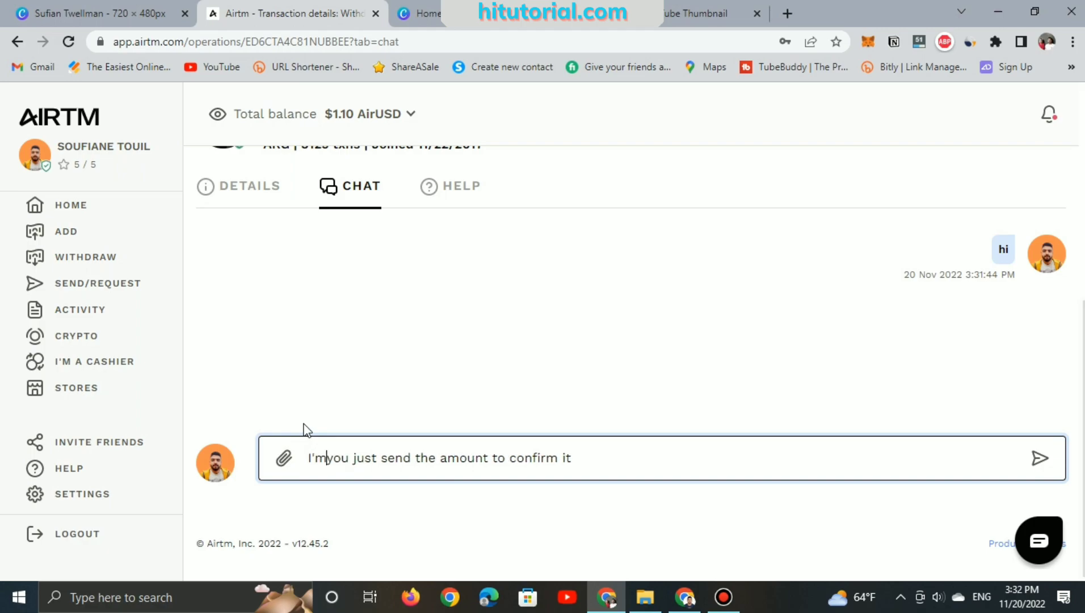
{"action": "type", "text": "online."}
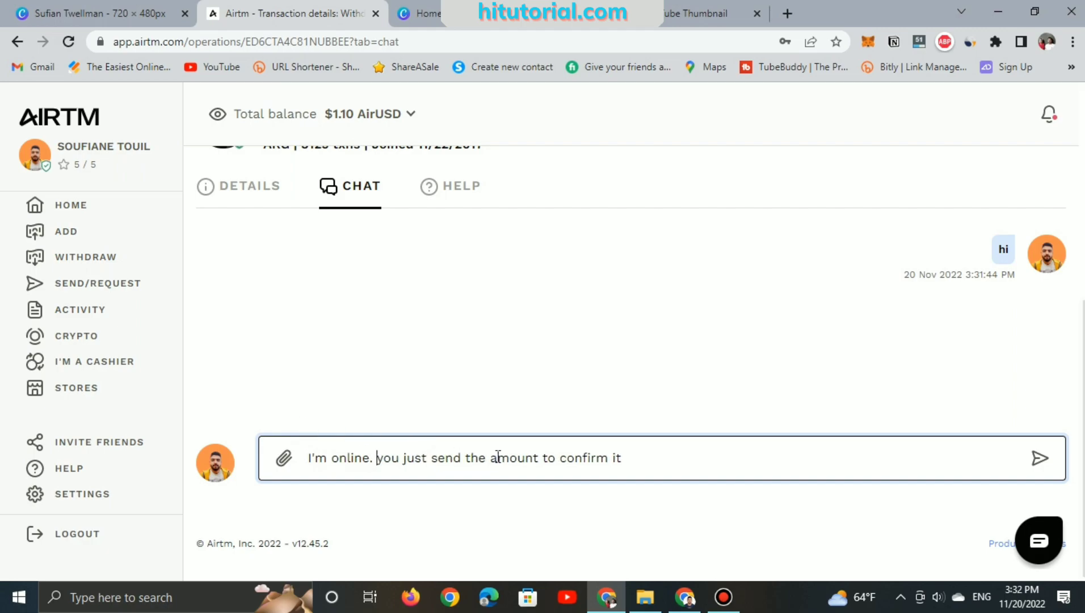
{"action": "left_click", "coordinate": [1040, 457]}
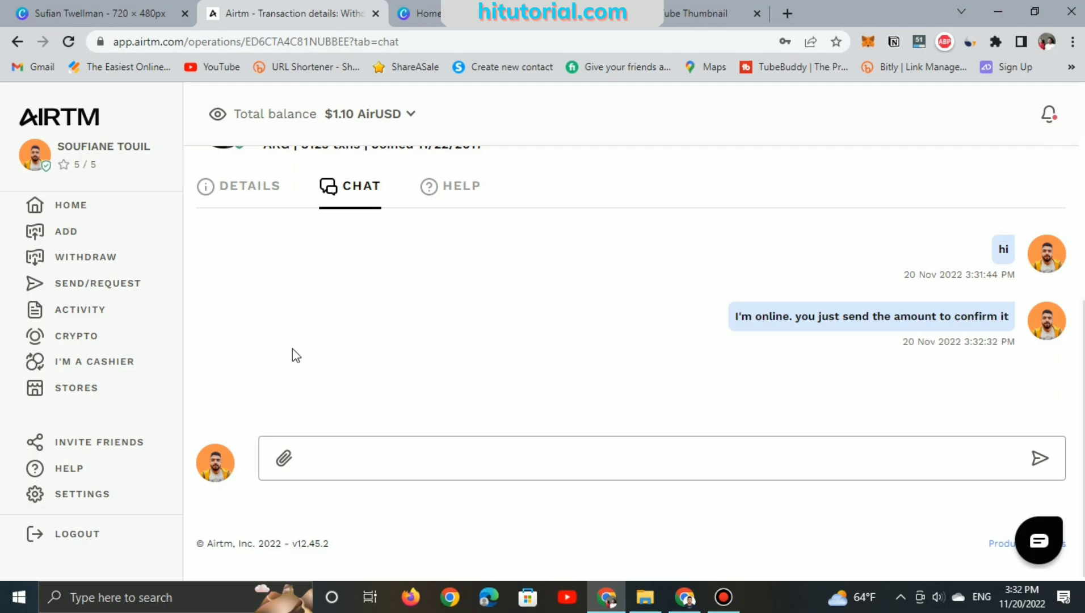
{"action": "scroll", "scroll_direction": "up", "scroll_amount": 3}
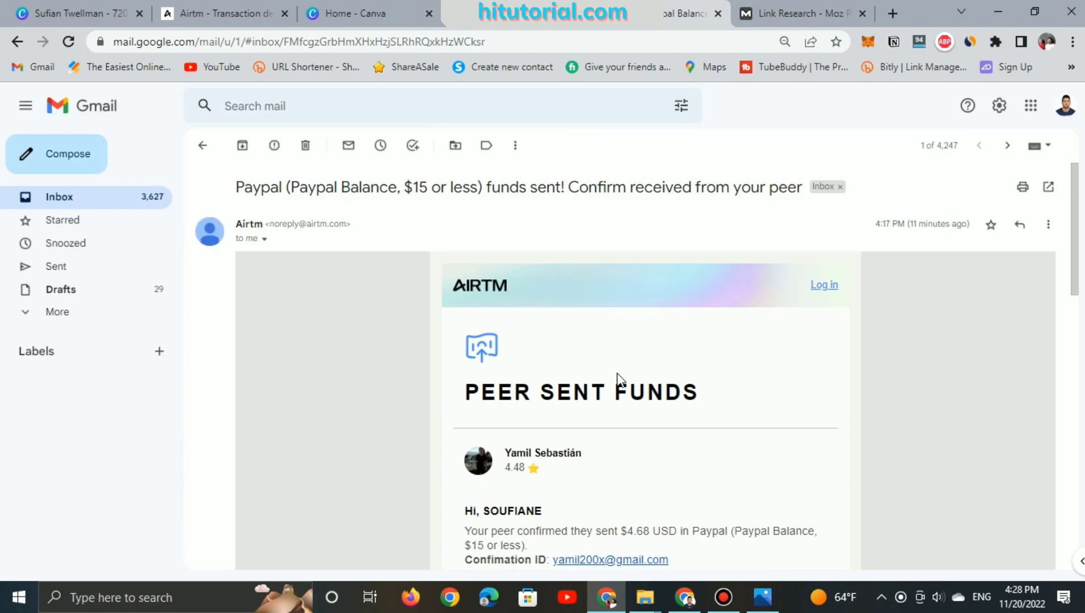
{"action": "mouse_move", "coordinate": [574, 530]}
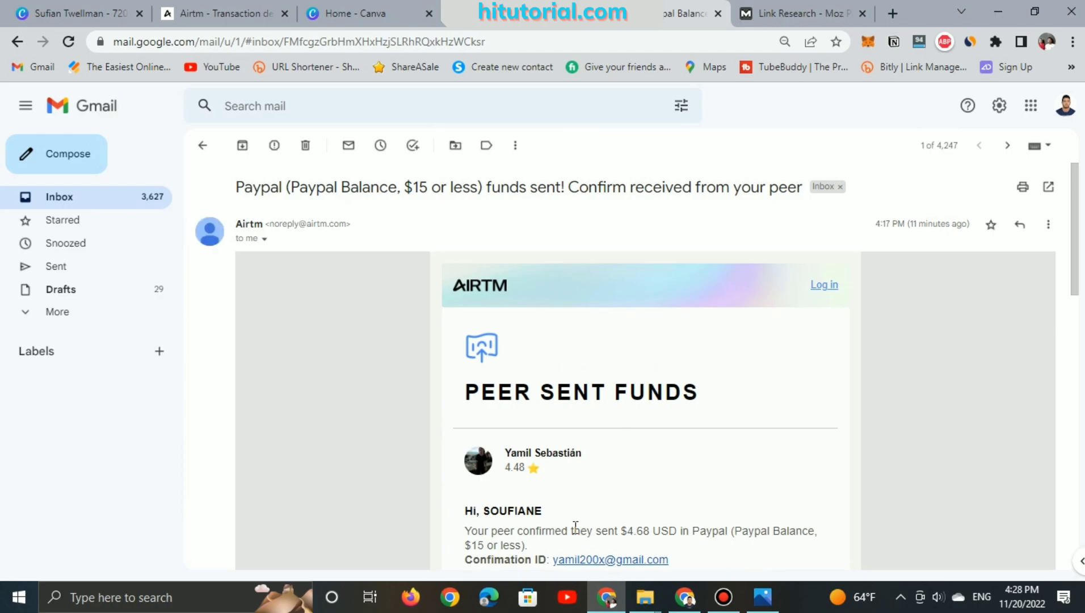
- Read the Airtm 'Peer sent funds' email and the PayPal notice of 4,68 USD received
{"action": "scroll", "scroll_direction": "down", "scroll_amount": 3}
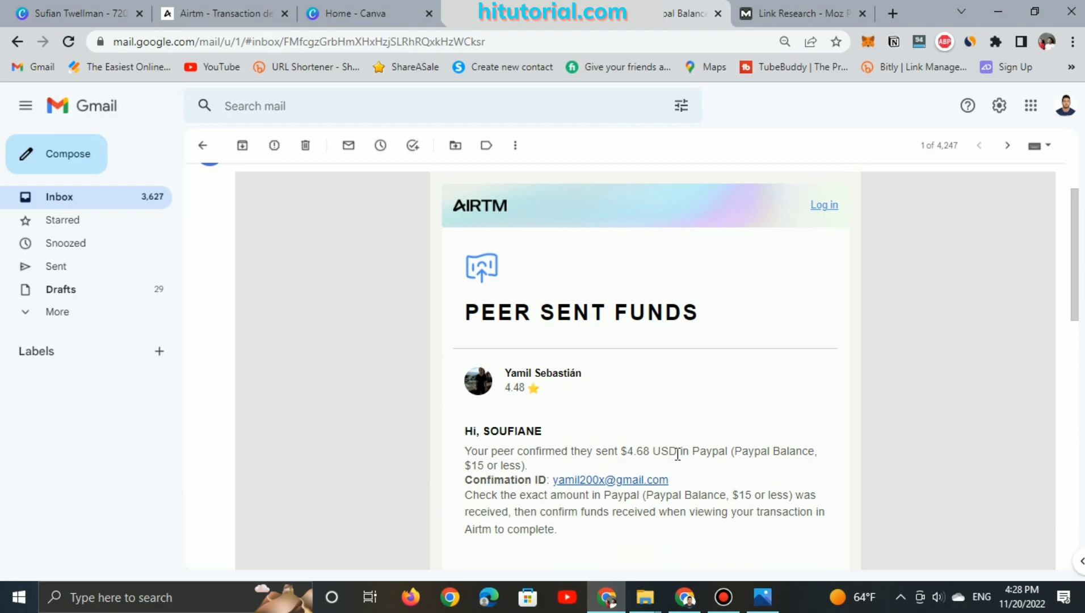
{"action": "scroll", "scroll_direction": "down", "scroll_amount": 3}
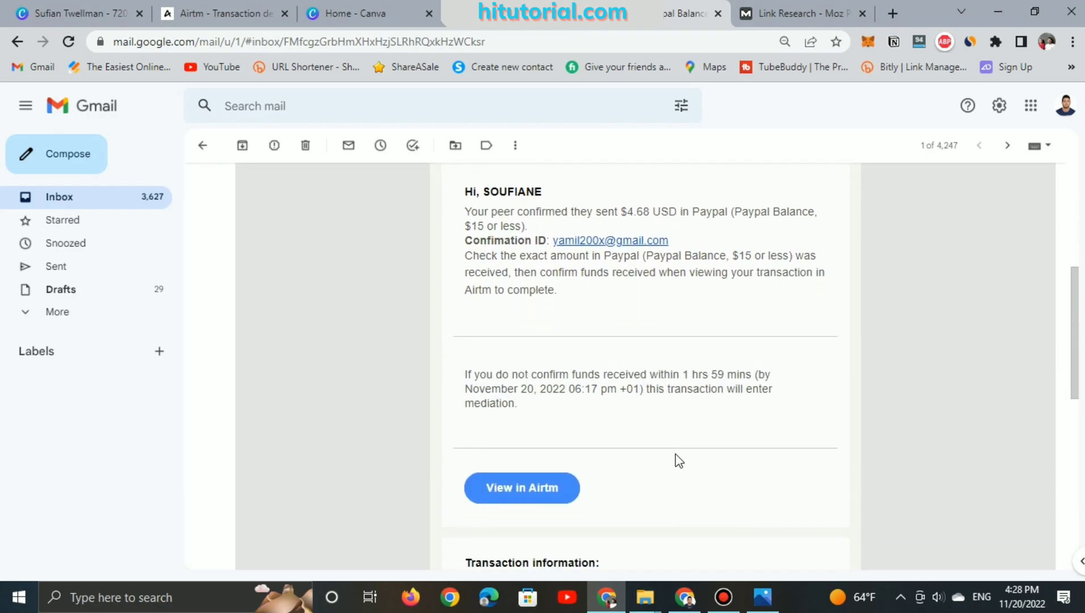
{"action": "scroll", "scroll_direction": "up", "scroll_amount": 3}
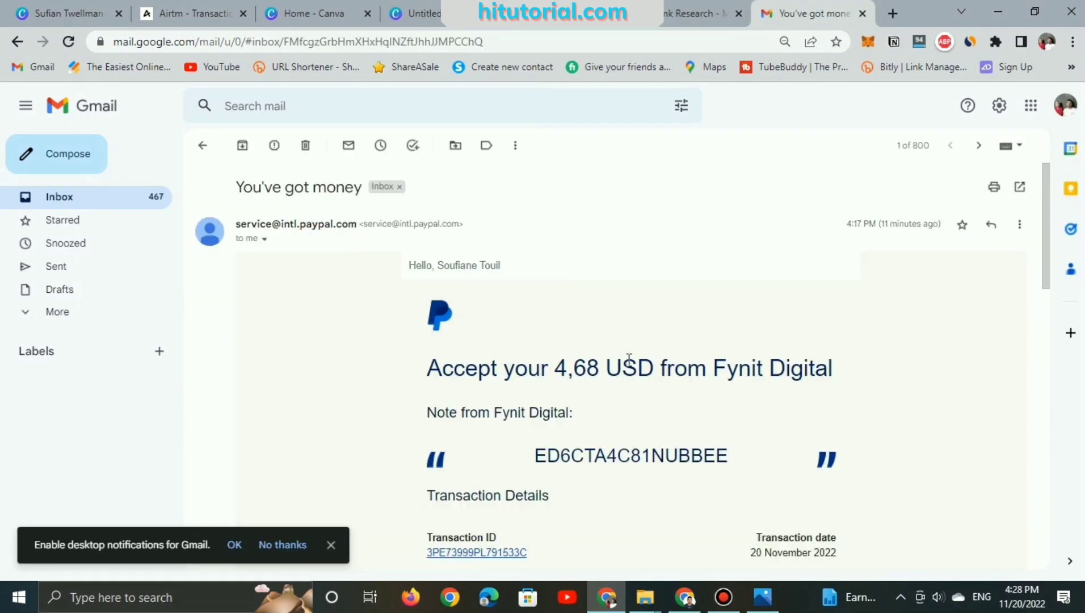
{"action": "scroll", "scroll_direction": "down", "scroll_amount": 3}
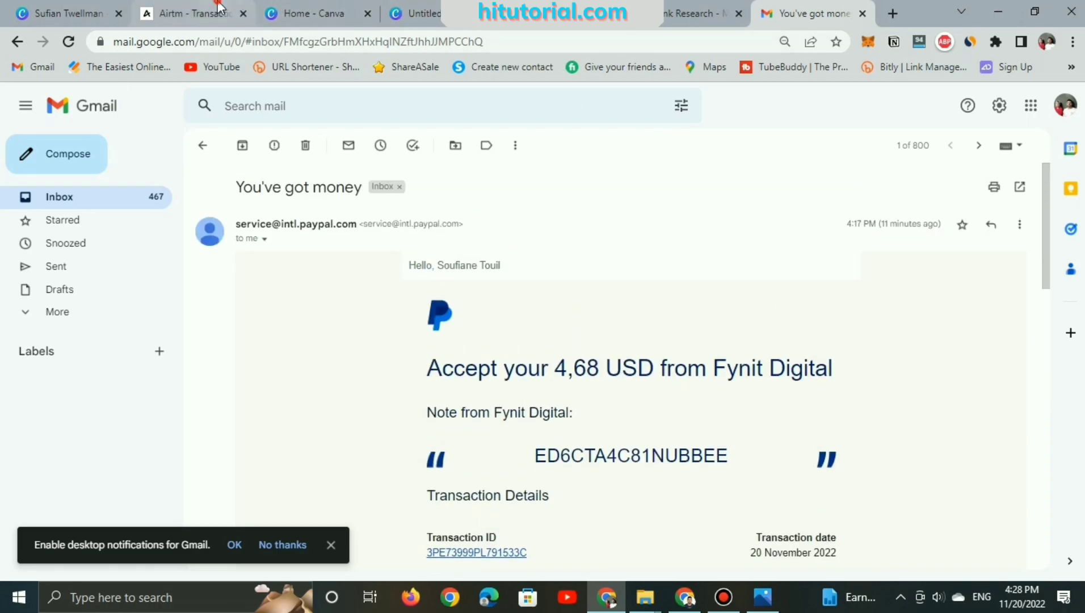
- Confirm in the transaction details that the $4.68 USD was received, completing the withdrawal
{"action": "left_click", "coordinate": [193, 12]}
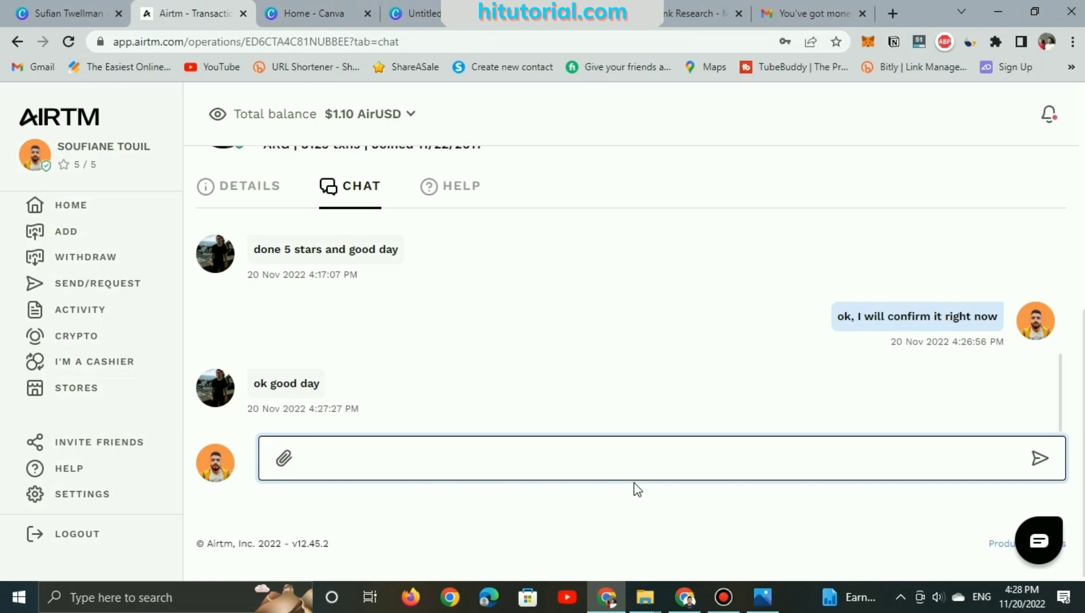
{"action": "left_click", "coordinate": [248, 185]}
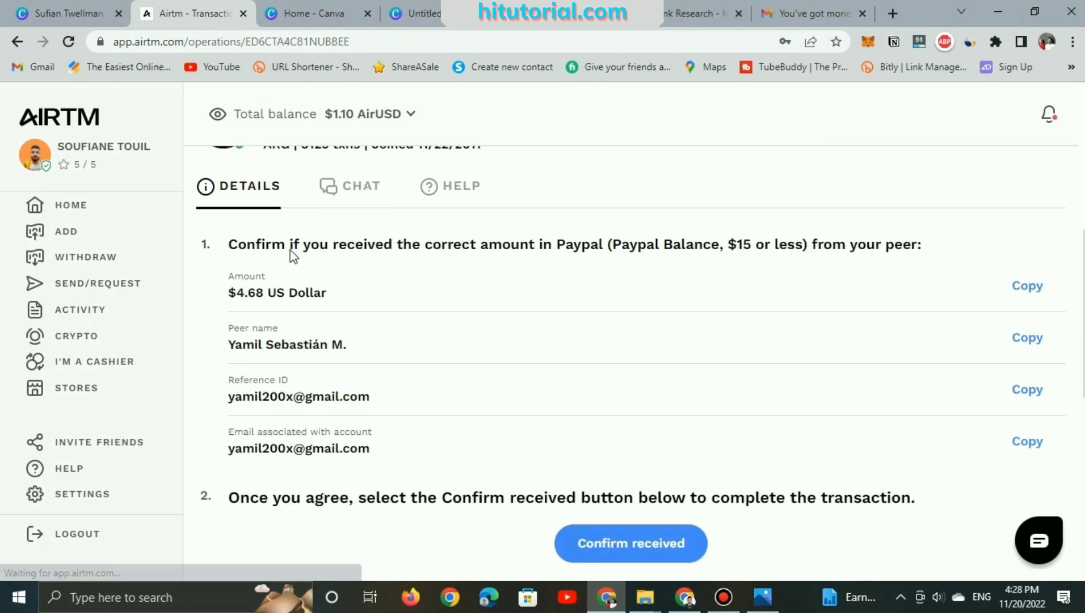
{"action": "left_click", "coordinate": [631, 543]}
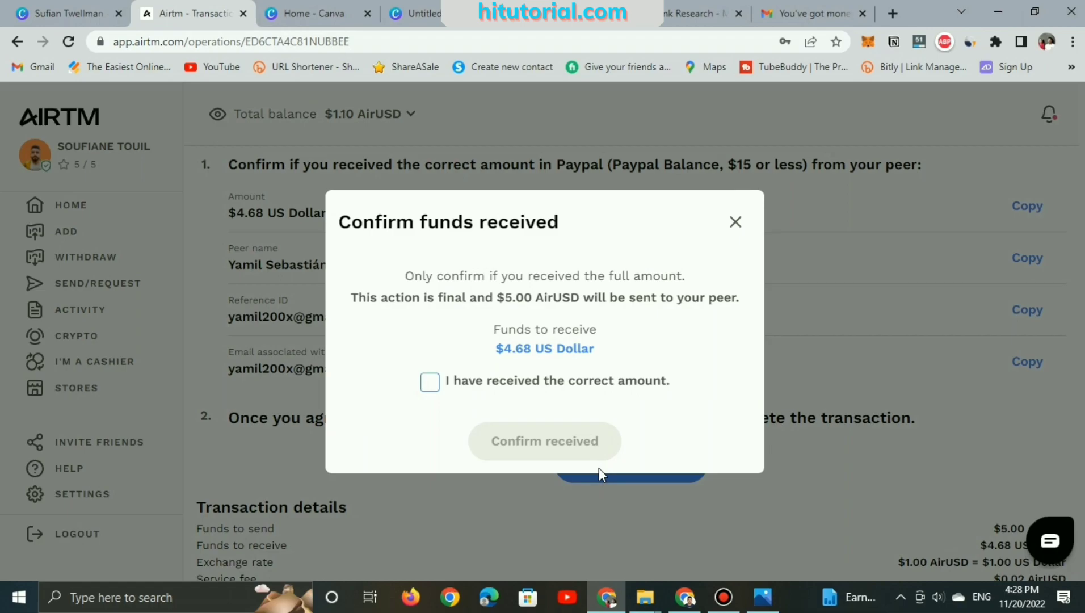
{"action": "left_click", "coordinate": [429, 381]}
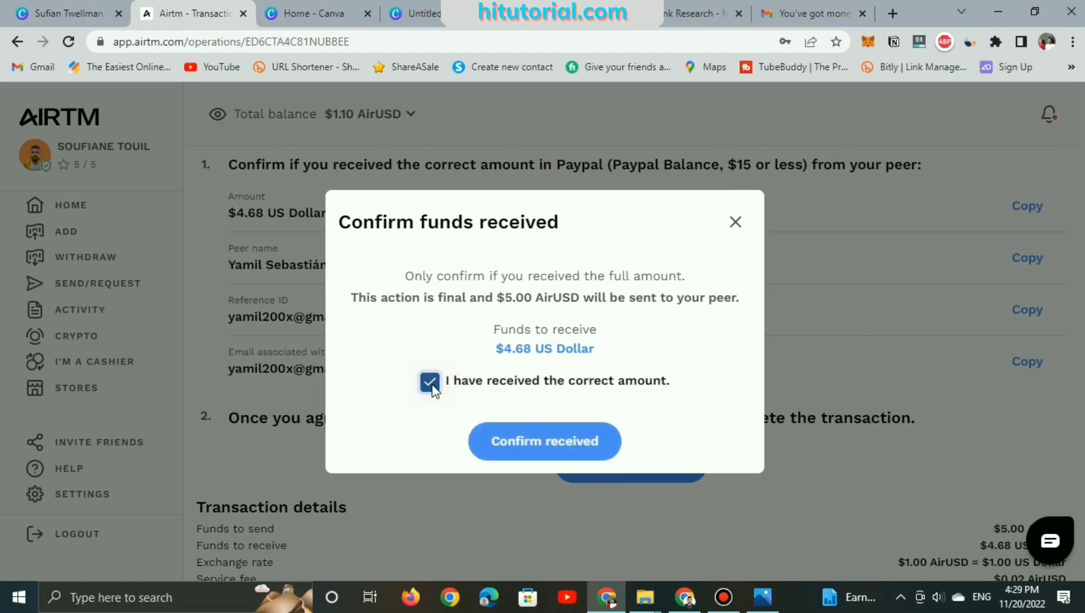
{"action": "left_click", "coordinate": [545, 440]}
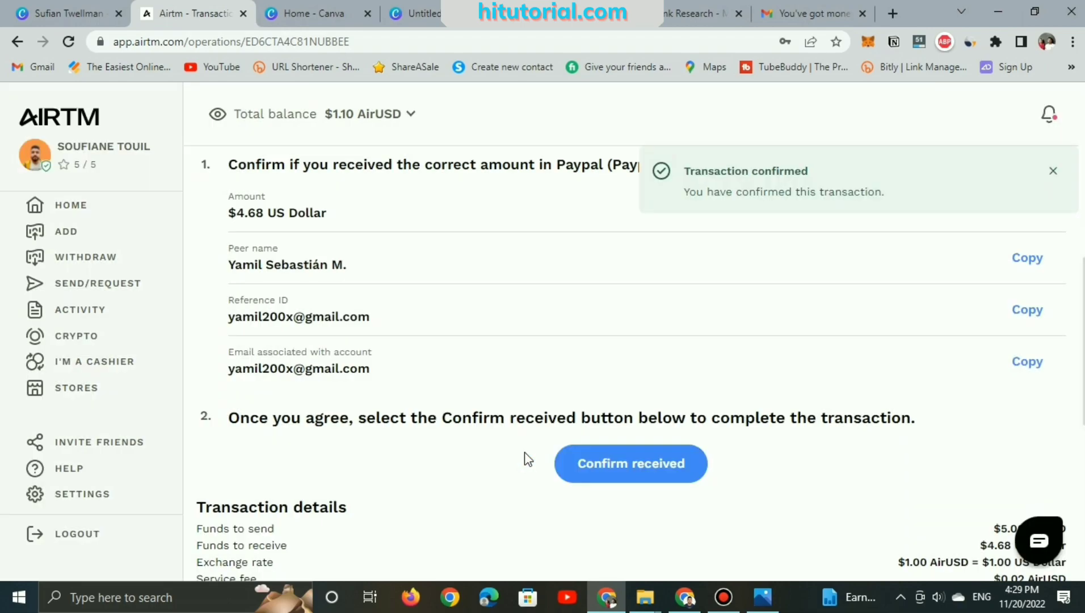
- Rate the peer 5 stars
{"action": "scroll", "scroll_direction": "down", "scroll_amount": 3}
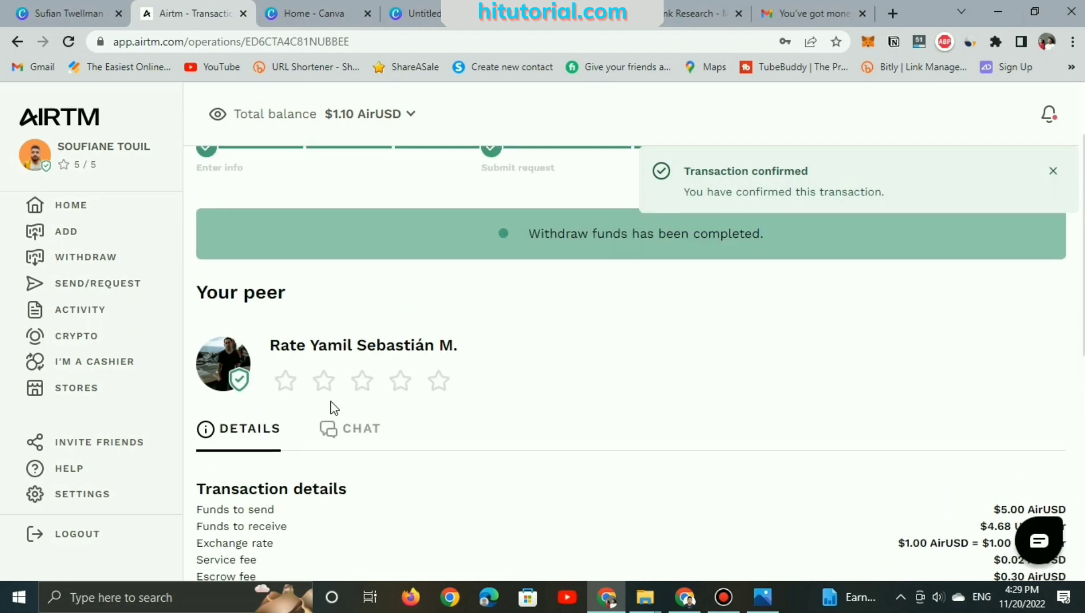
{"action": "left_click", "coordinate": [438, 380]}
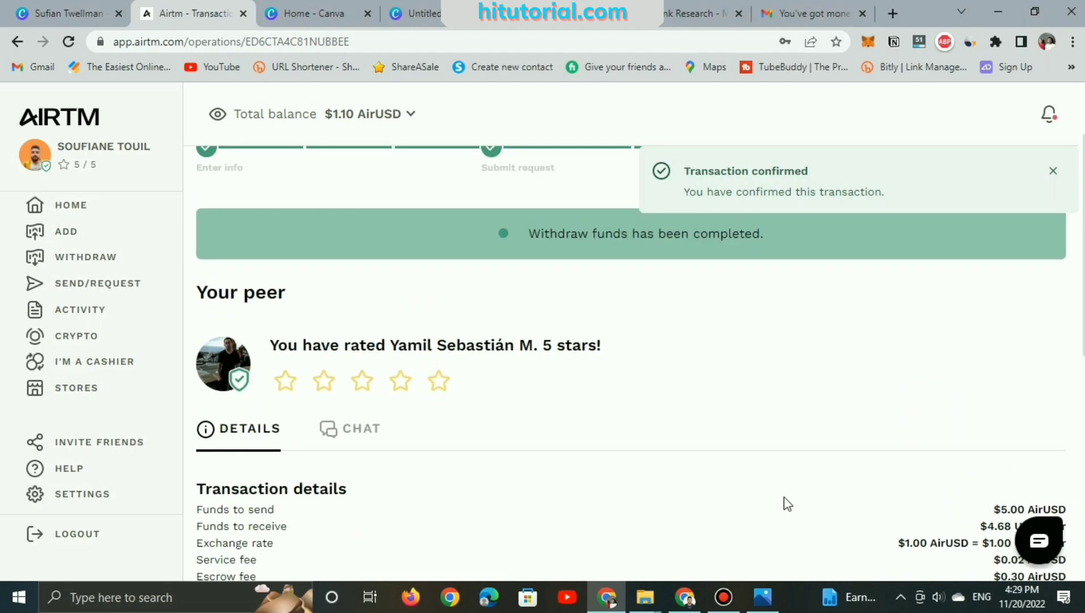
{"action": "left_click", "coordinate": [361, 427]}
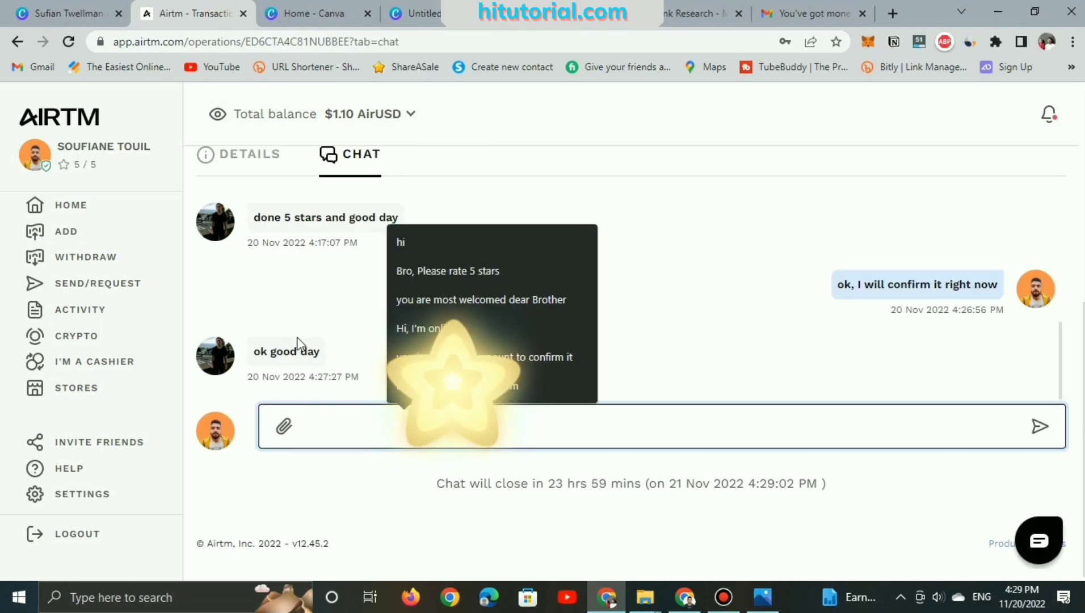
- Draft a chat reply to the peer reading "you to"
{"action": "type", "text": "yout"}
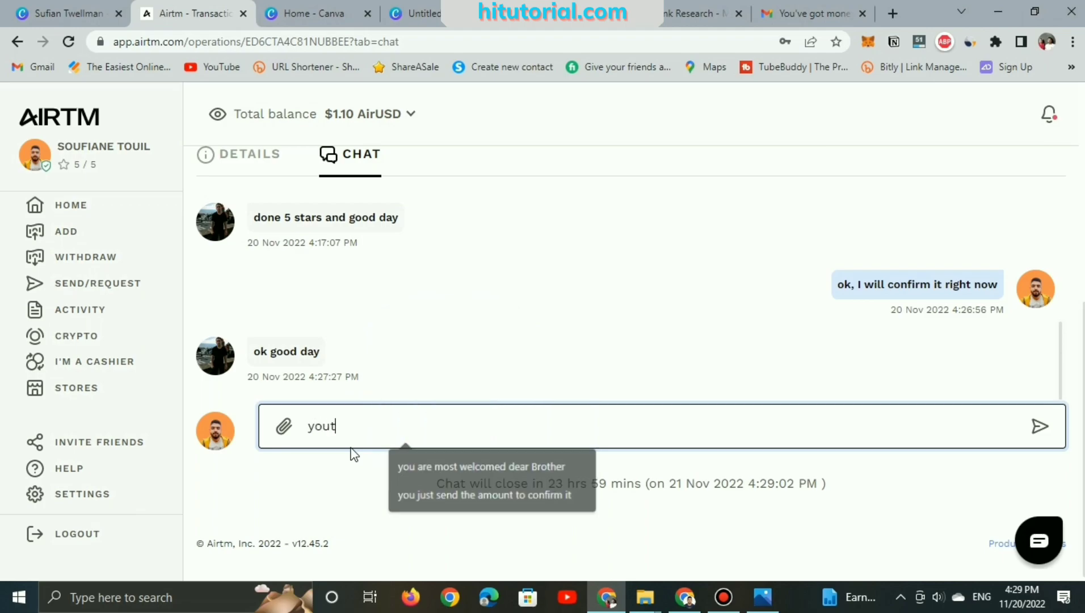
{"action": "type", "text": "you to"}
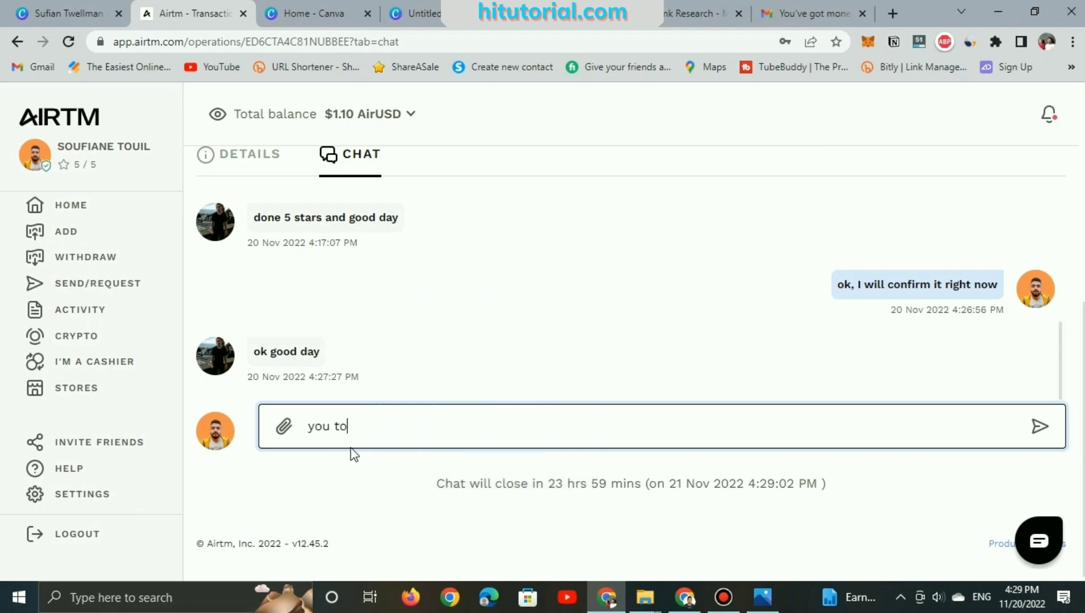